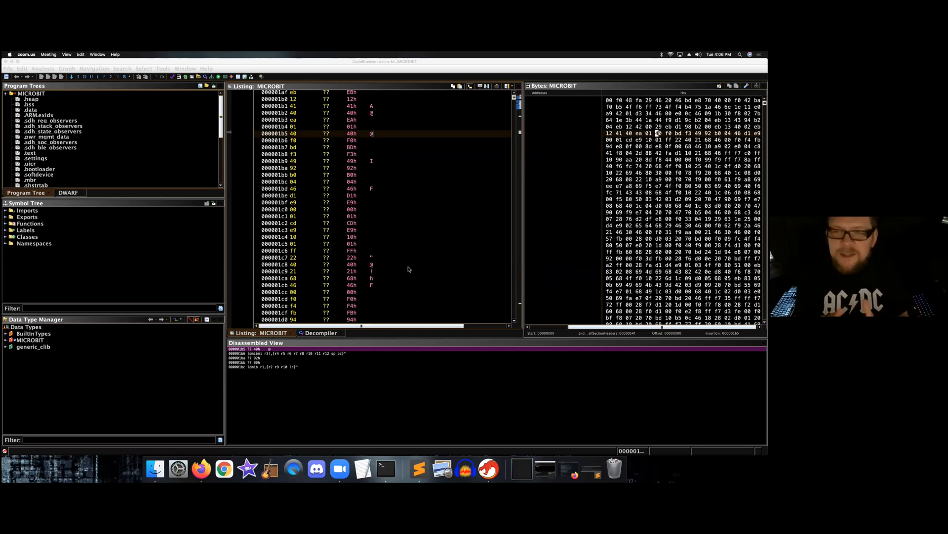
mouse_move(210, 308)
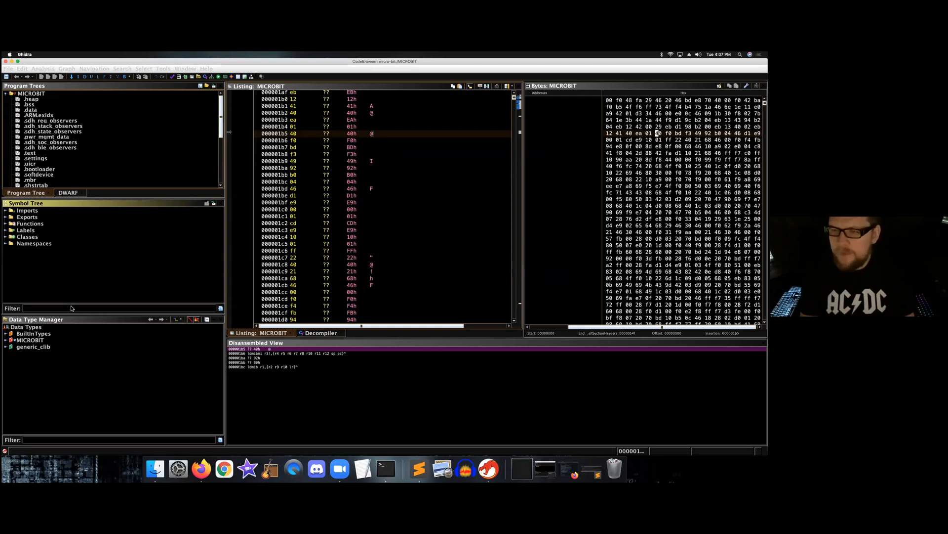
Step: Filter the Symbol Tree for main to locate the main function's disassembly
text(mal)
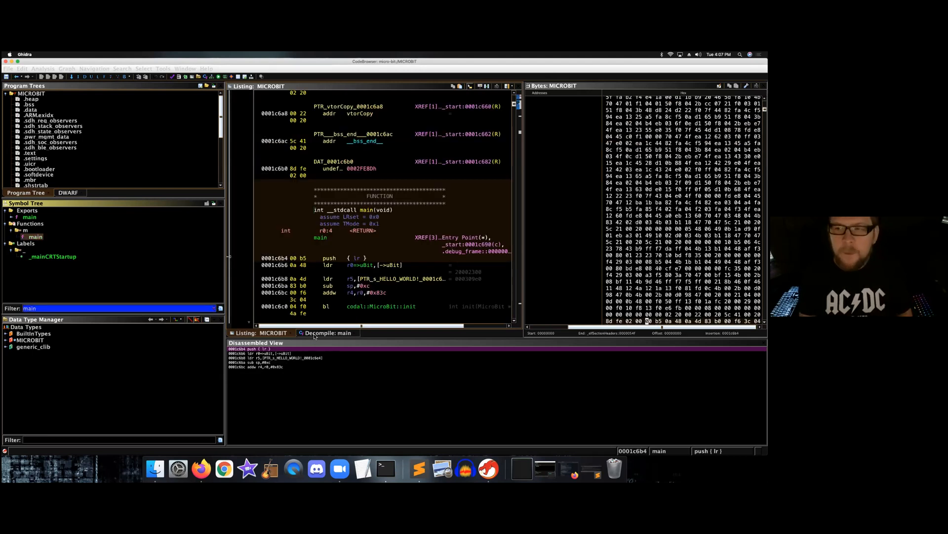
Step: Compare main's decompiled C, showing the HELLO WORLD! scroll with delay 0x78, against its listing
click(327, 332)
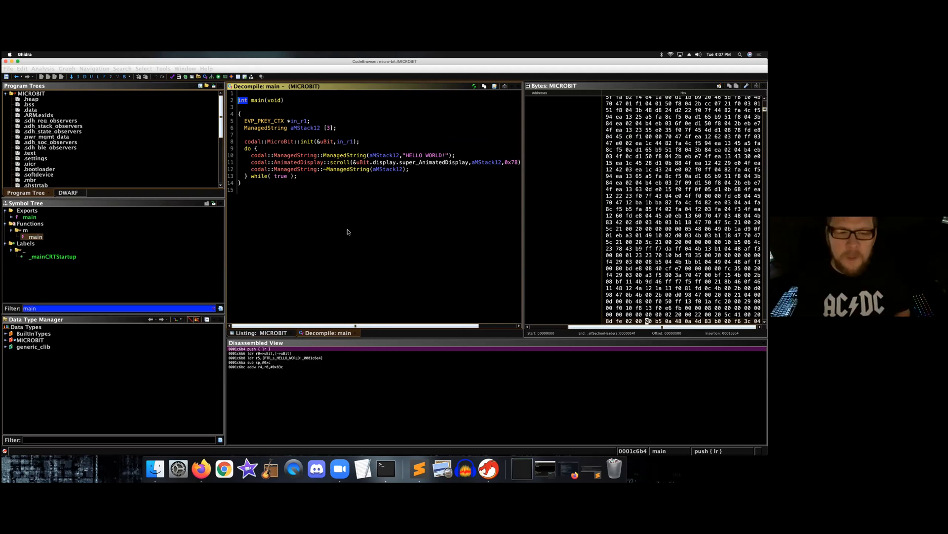
click(262, 332)
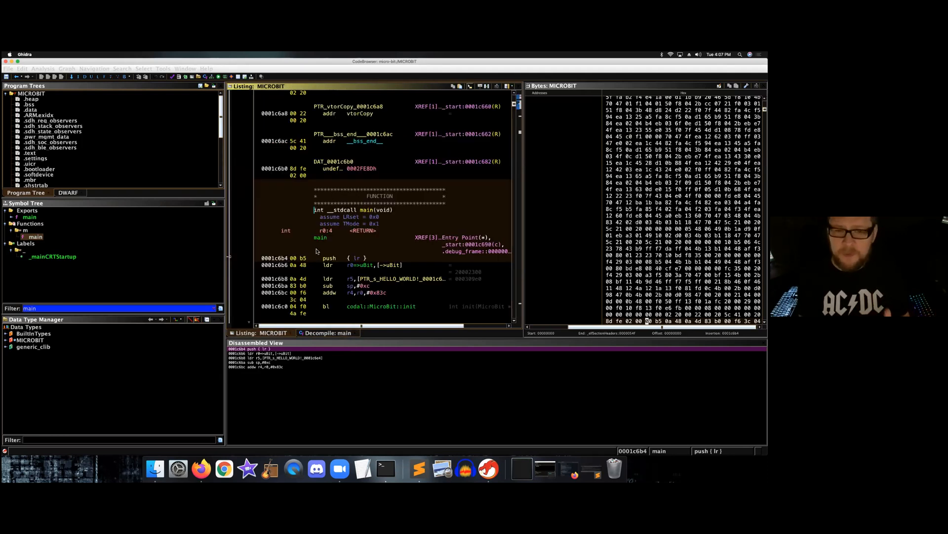
mouse_move(331, 255)
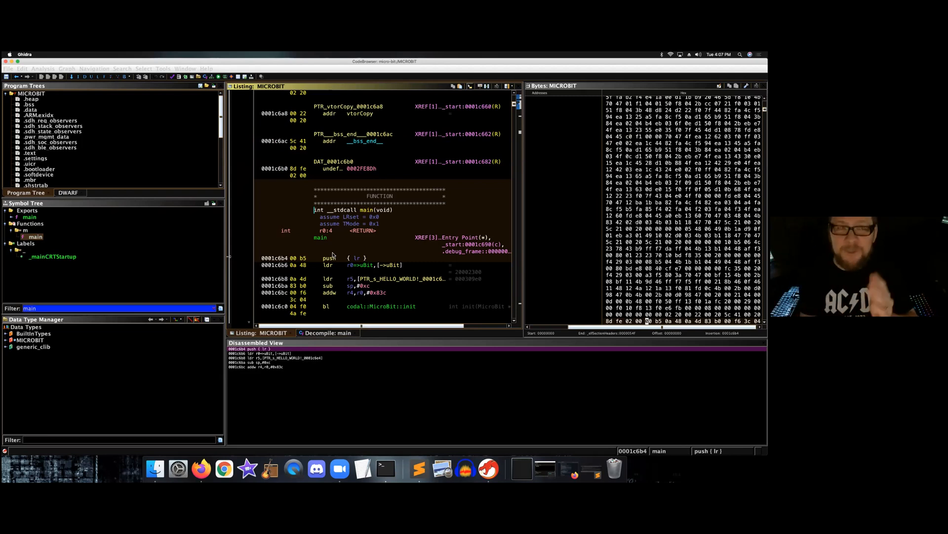
click(327, 332)
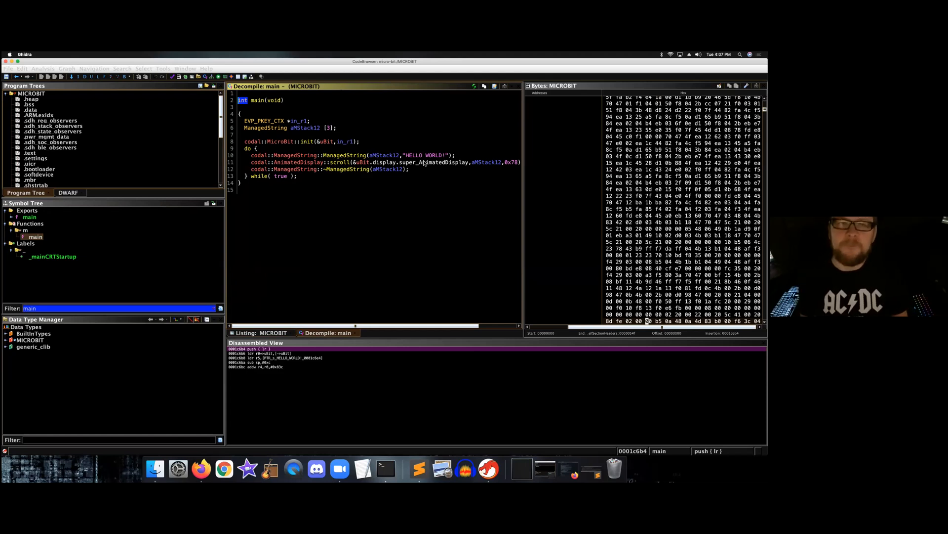
mouse_move(339, 165)
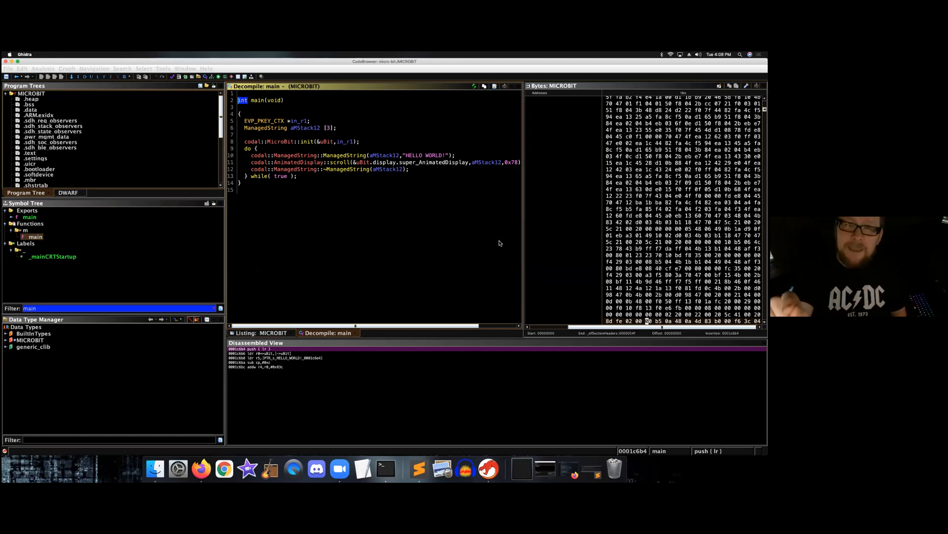
mouse_move(440, 160)
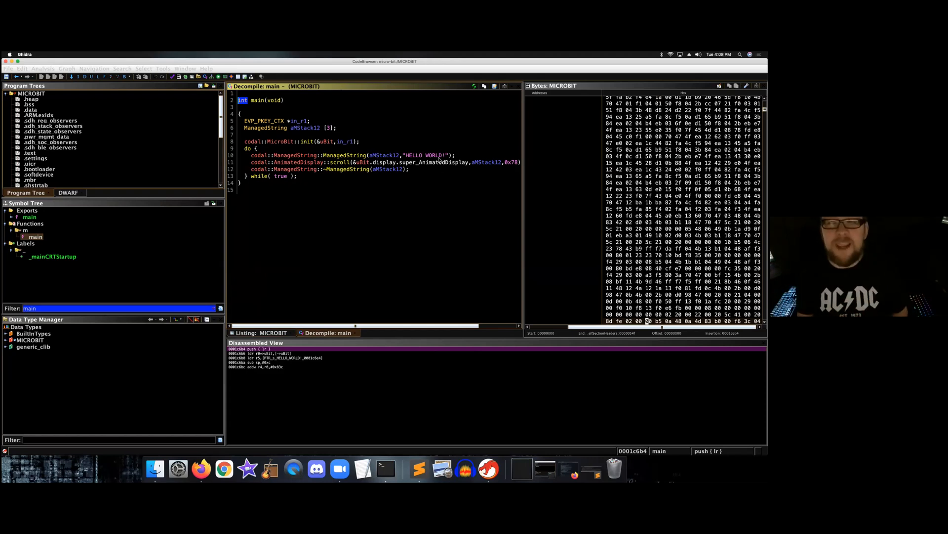
mouse_move(431, 158)
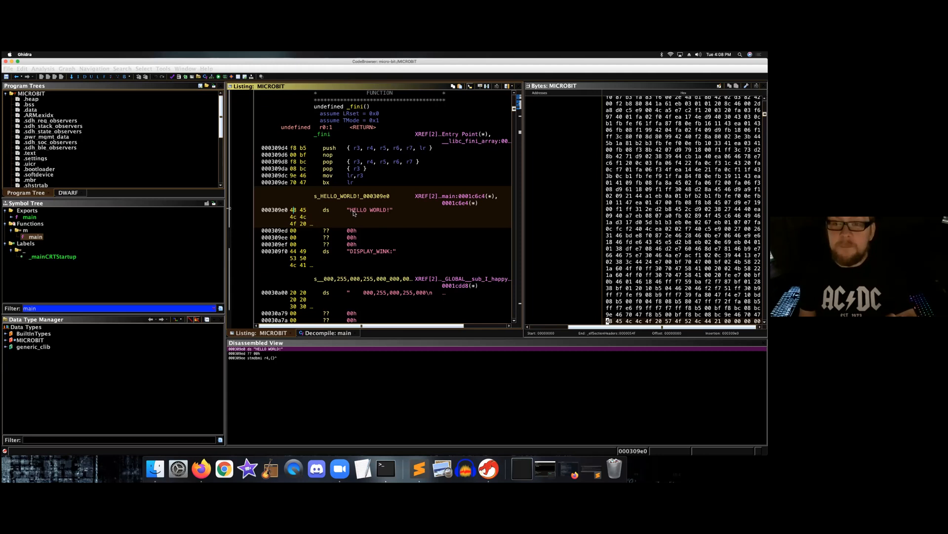
mouse_move(309, 216)
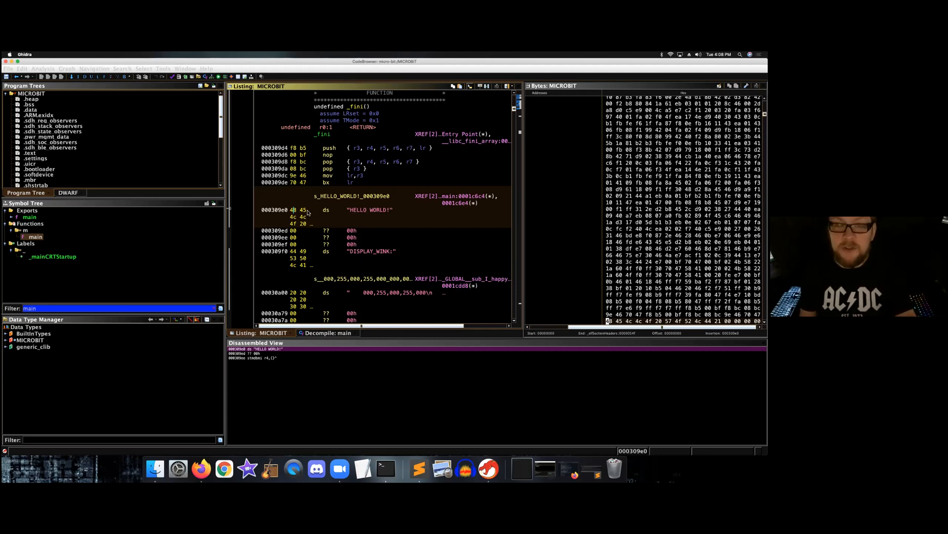
mouse_move(296, 219)
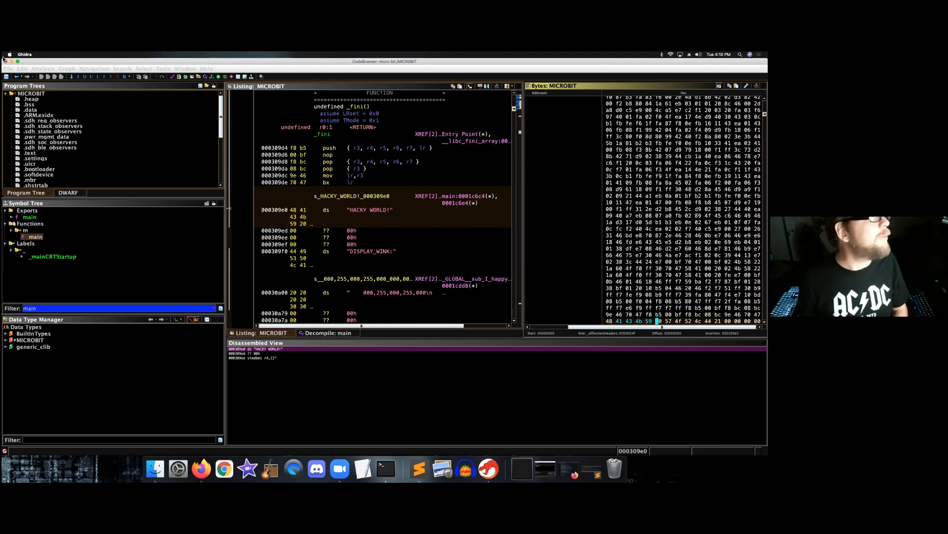
mouse_move(318, 129)
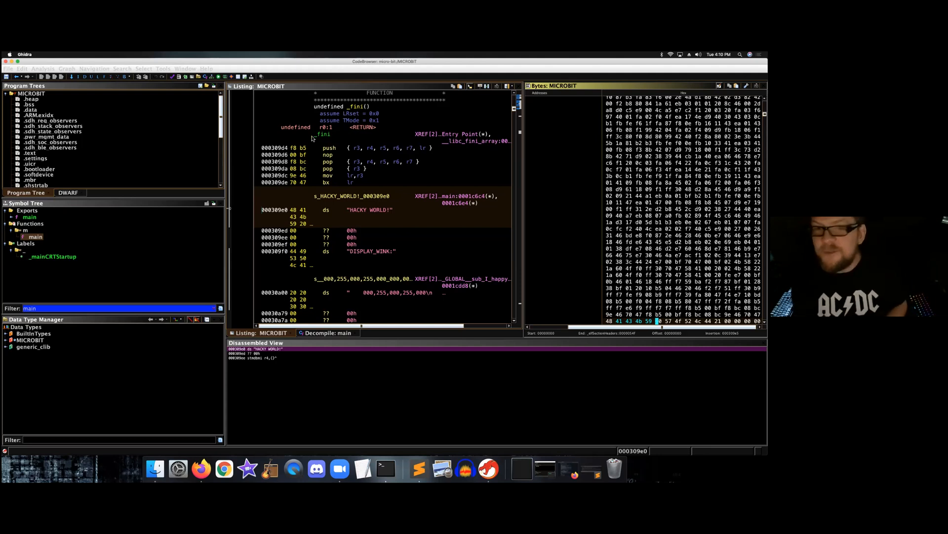
mouse_move(316, 290)
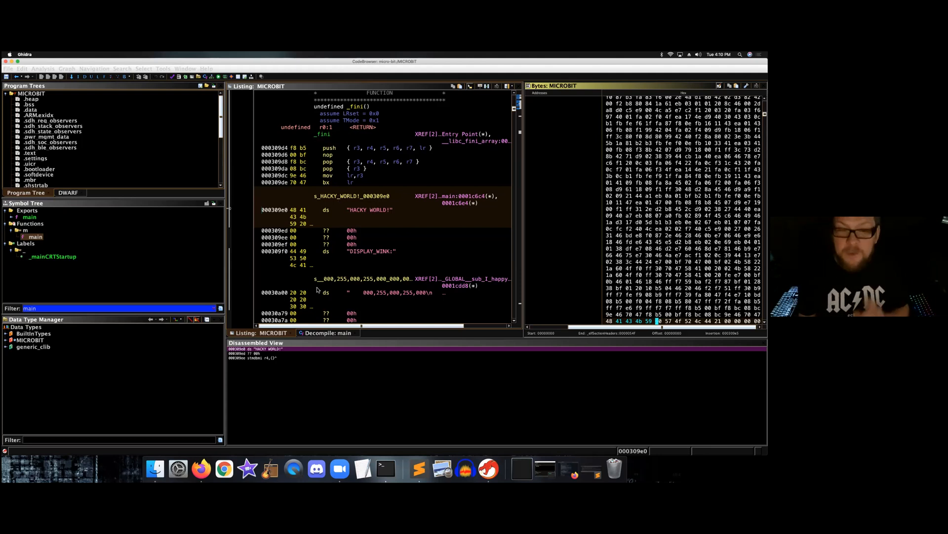
Step: Locate the AnimatedDisplay::scroll call in decompiled main and view its instructions in the Listing
click(326, 332)
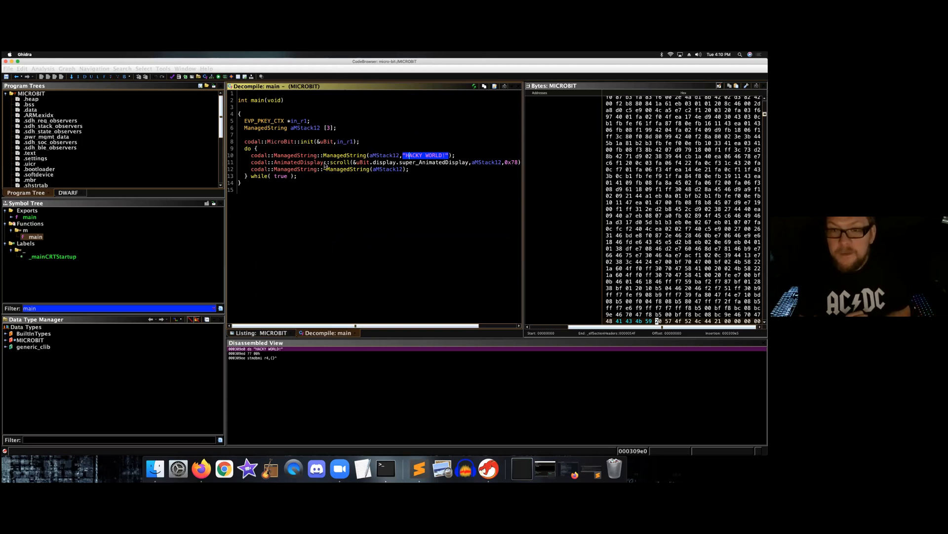
click(259, 162)
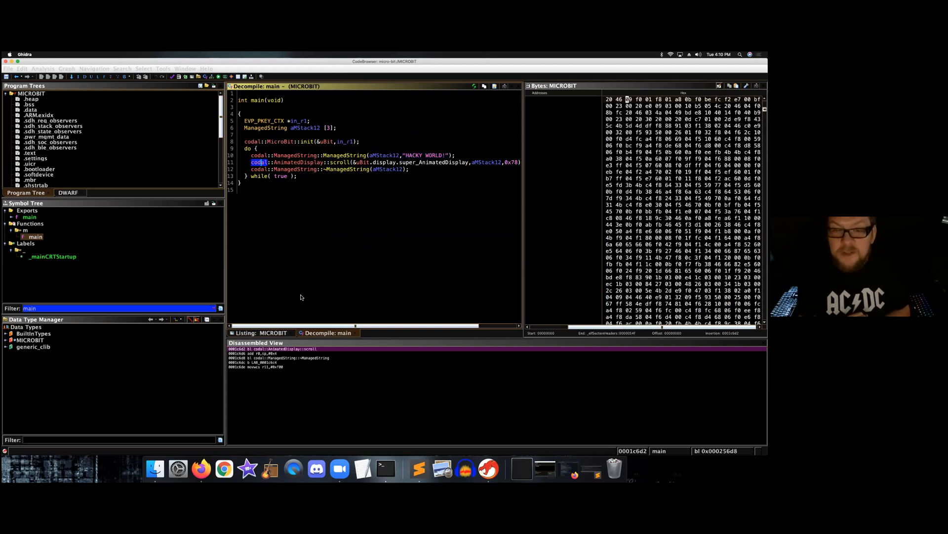
click(262, 332)
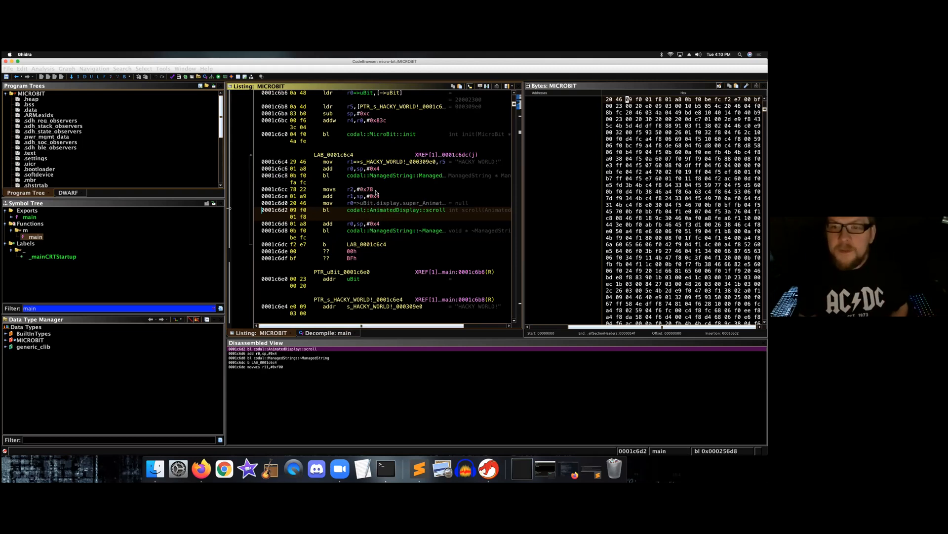
mouse_move(296, 189)
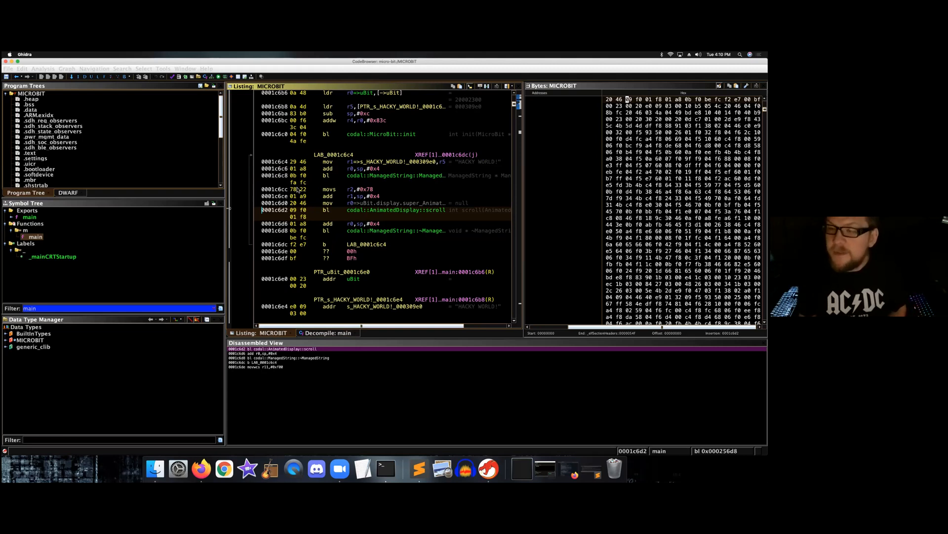
Step: Patch the movs r2,#0x78 delay instruction to load #0xcc
click(333, 189)
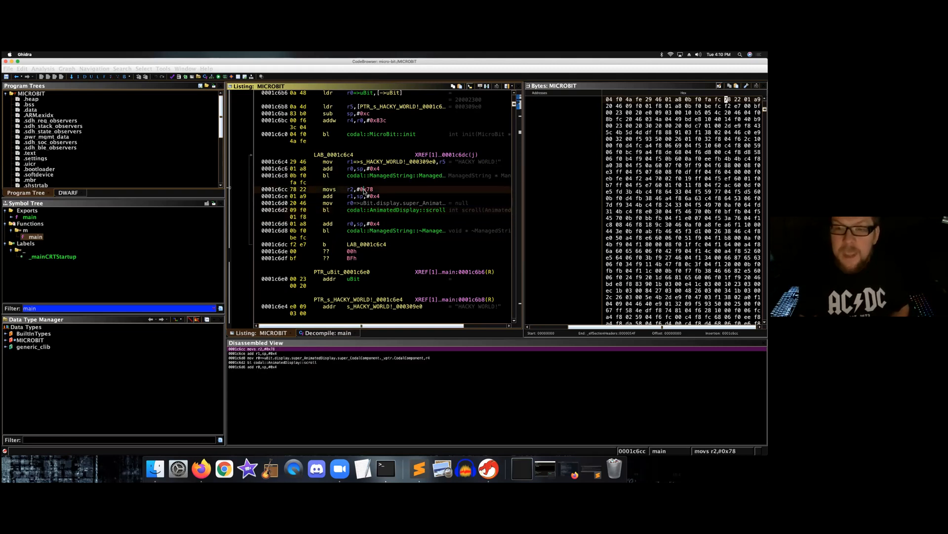
right_click(361, 189)
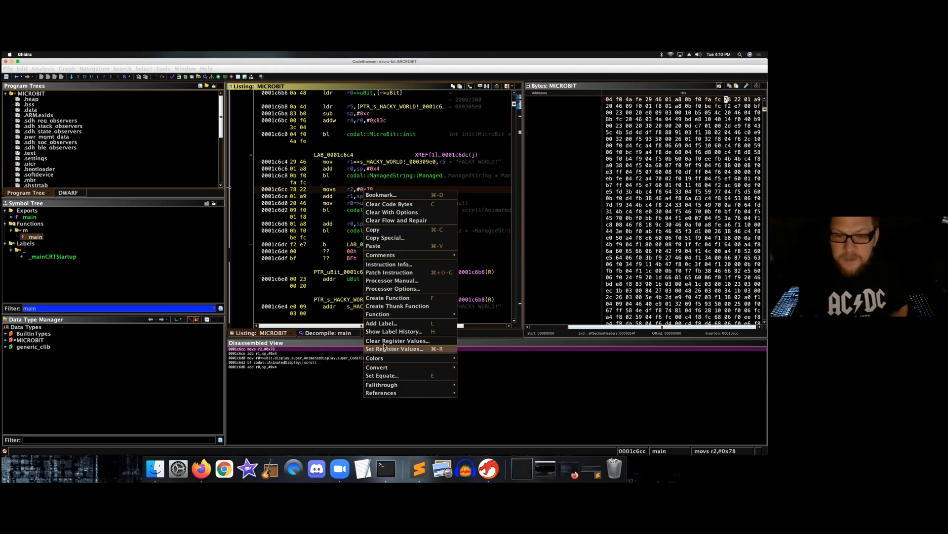
mouse_move(392, 280)
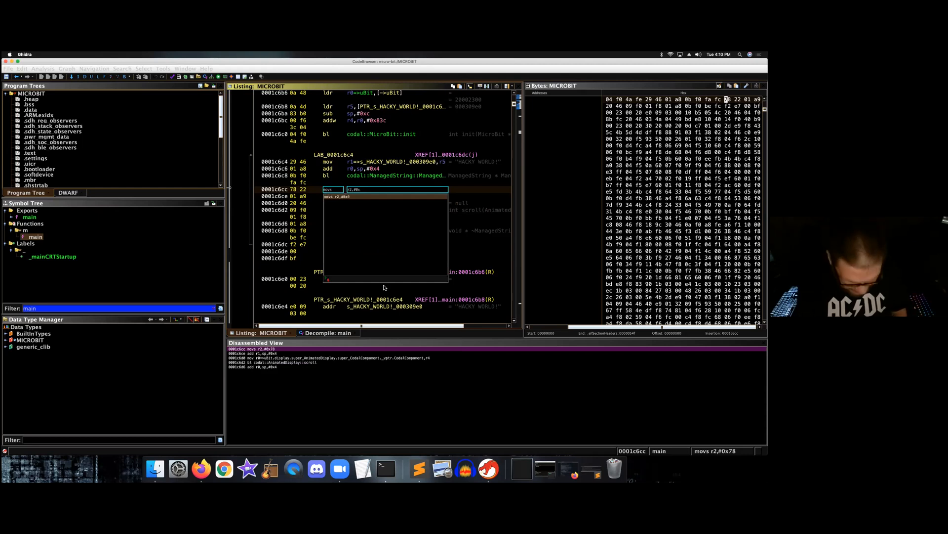
text(cd)
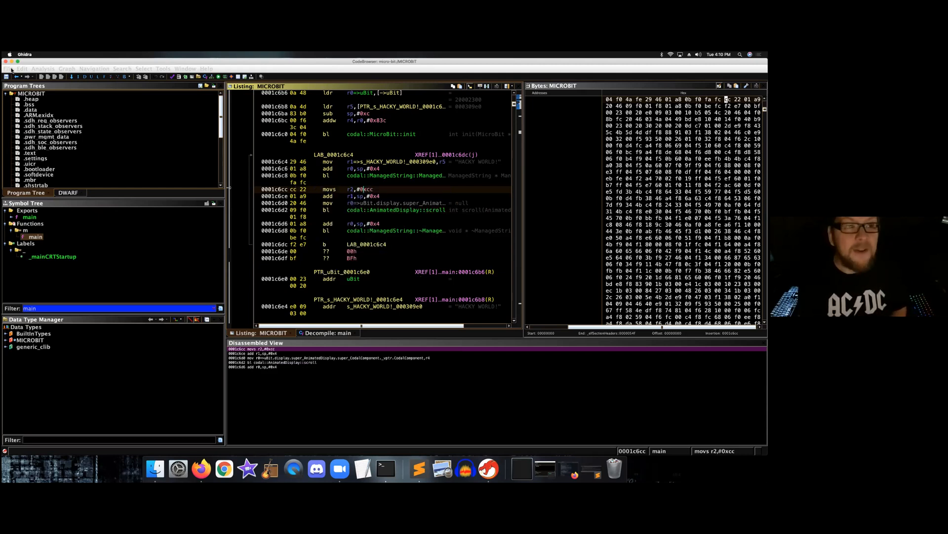
Step: Export the patched program in ELF format as MICROBIT-hack
click(9, 68)
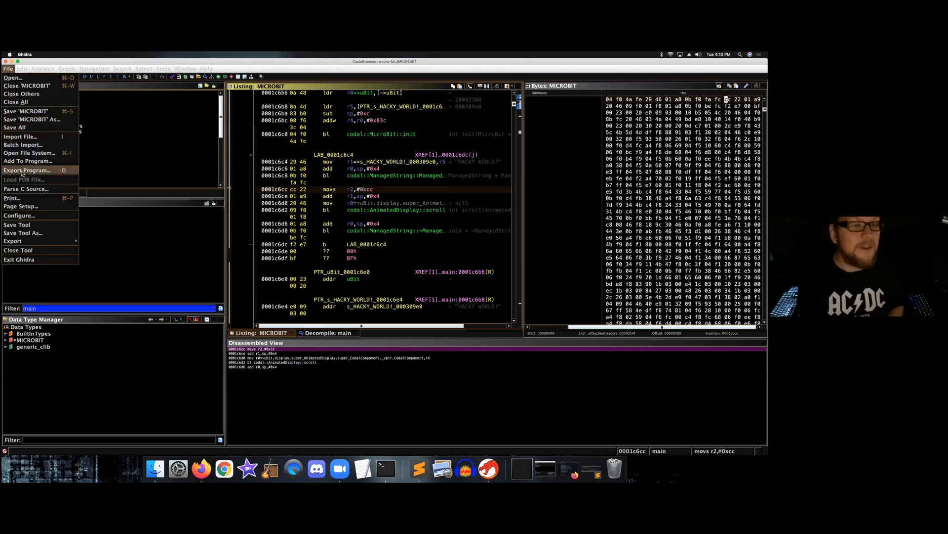
click(26, 170)
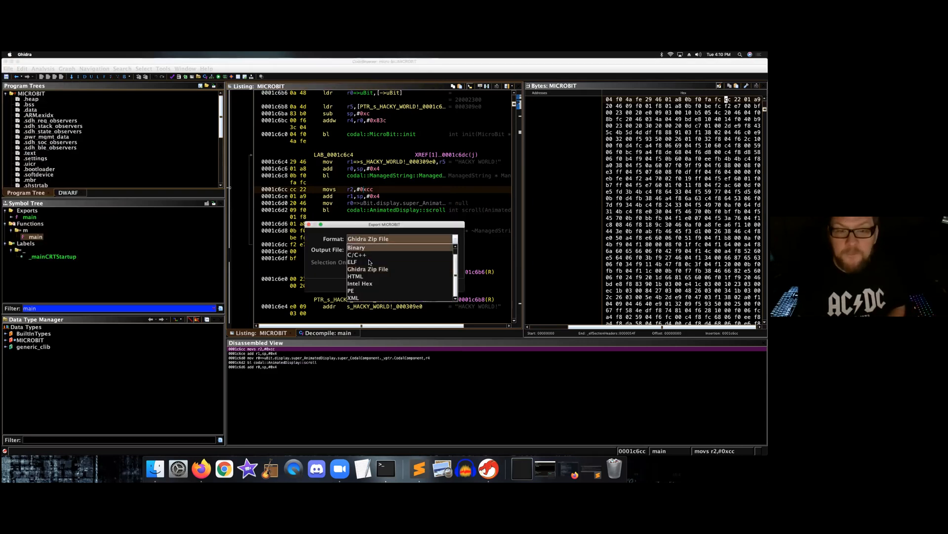
click(351, 261)
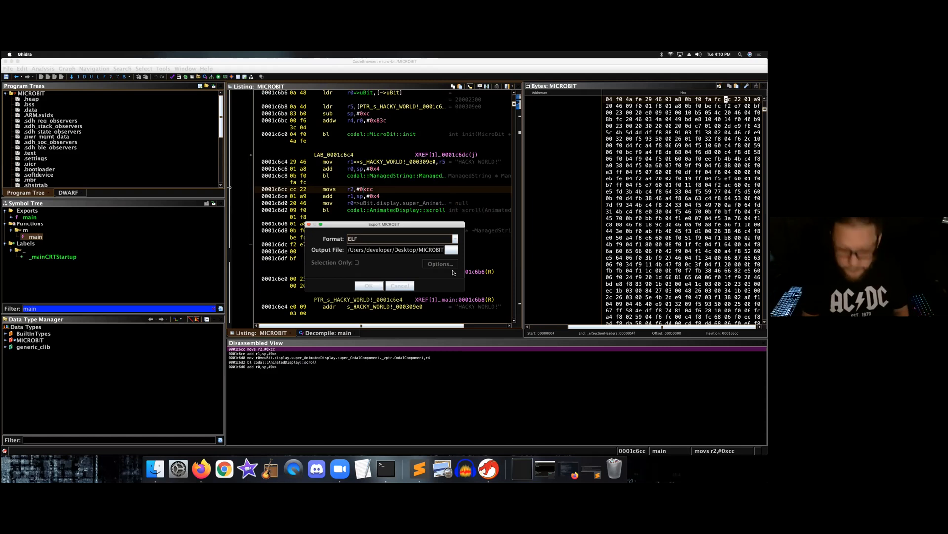
text(-hack)
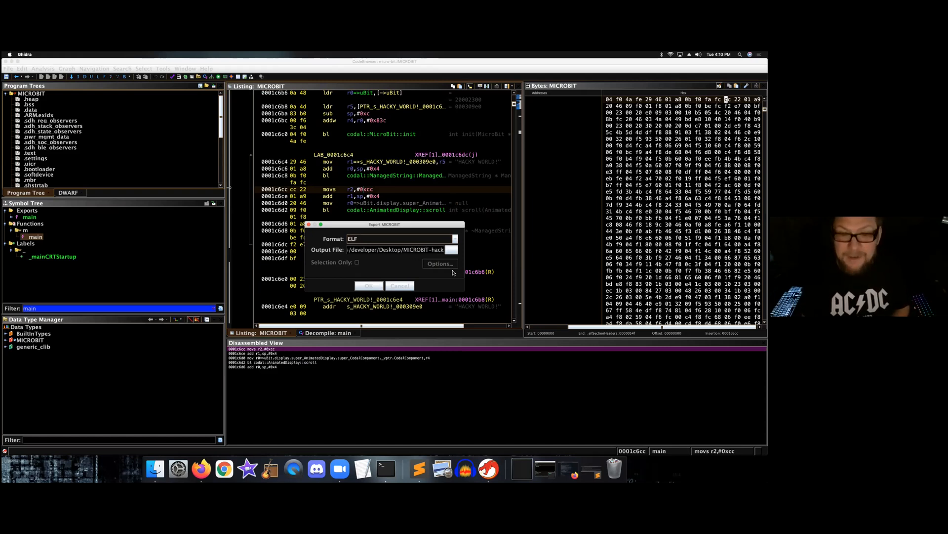
click(369, 285)
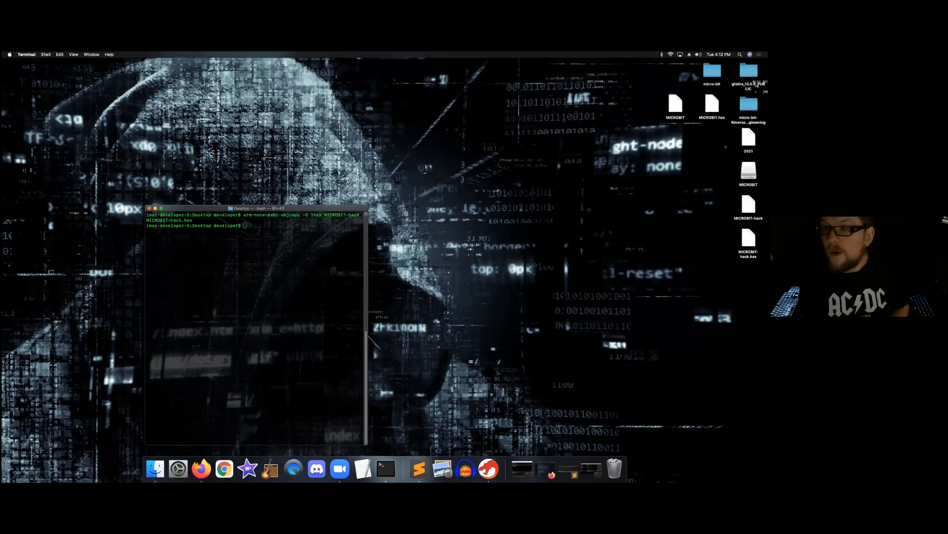
Step: Select the newly converted MICROBIT-hack.hex file on the desktop
click(749, 175)
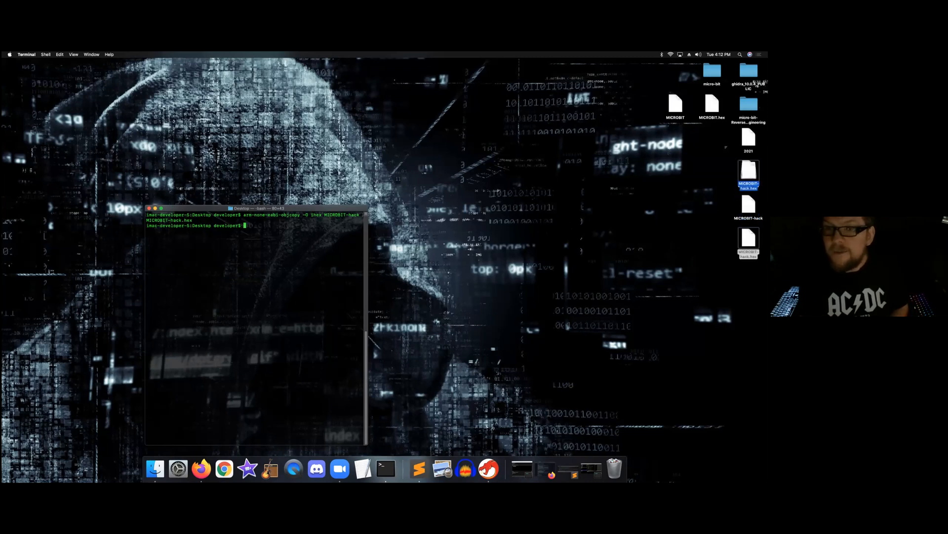